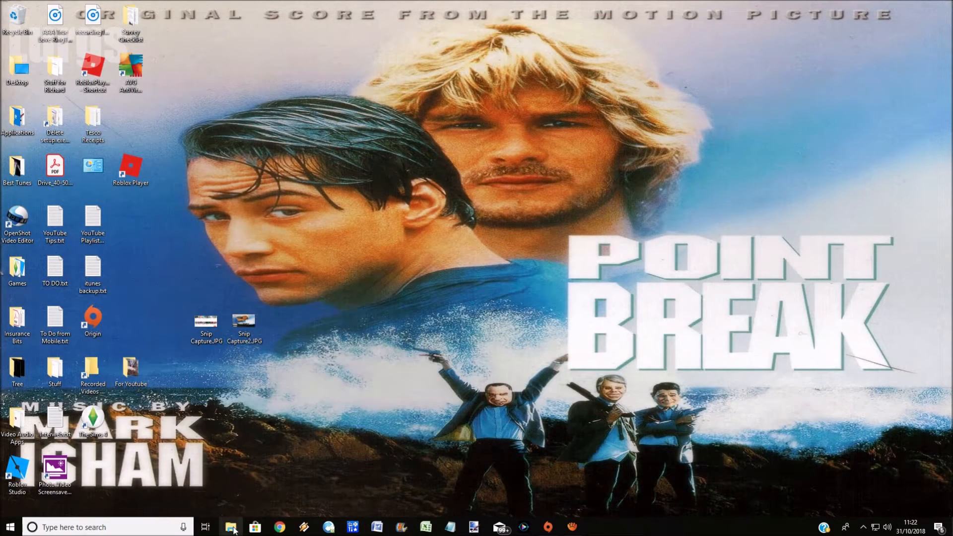
# Open File Explorer on This PC to see the iPhone and the C: and D: drives
pyautogui.click(231, 527)
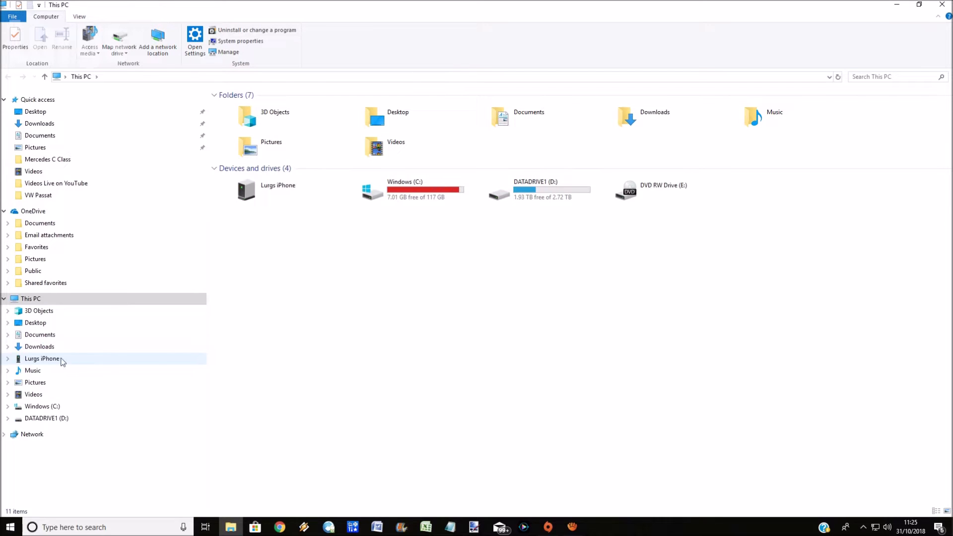
pyautogui.moveTo(106, 364)
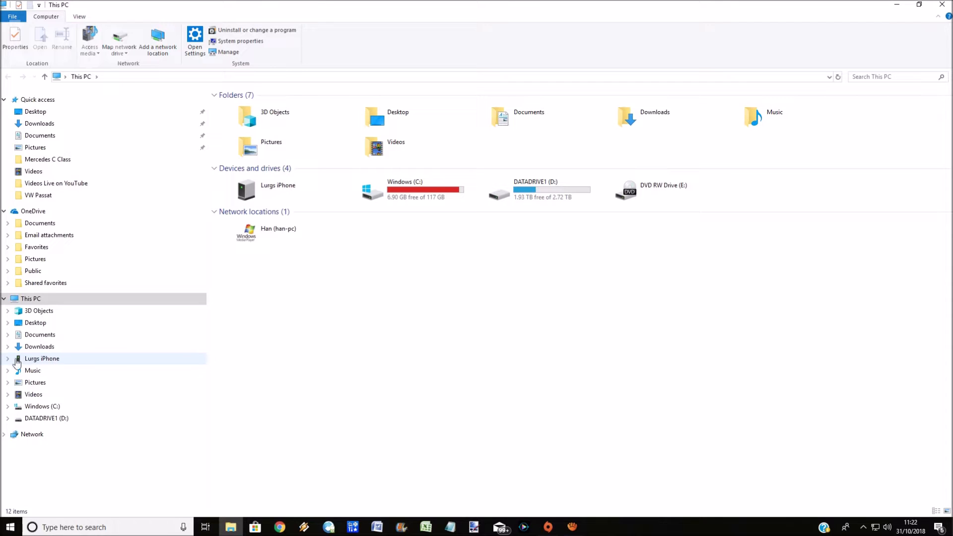
# Expand Lurgs iPhone, Internal Storage and DCIM to reveal folders 107APPLE through 110APPLE
pyautogui.click(8, 358)
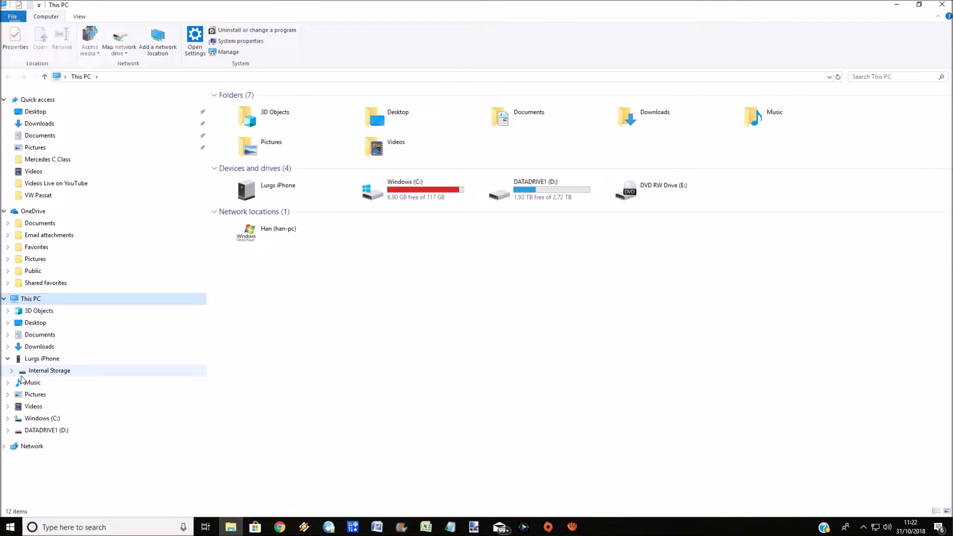
pyautogui.click(11, 370)
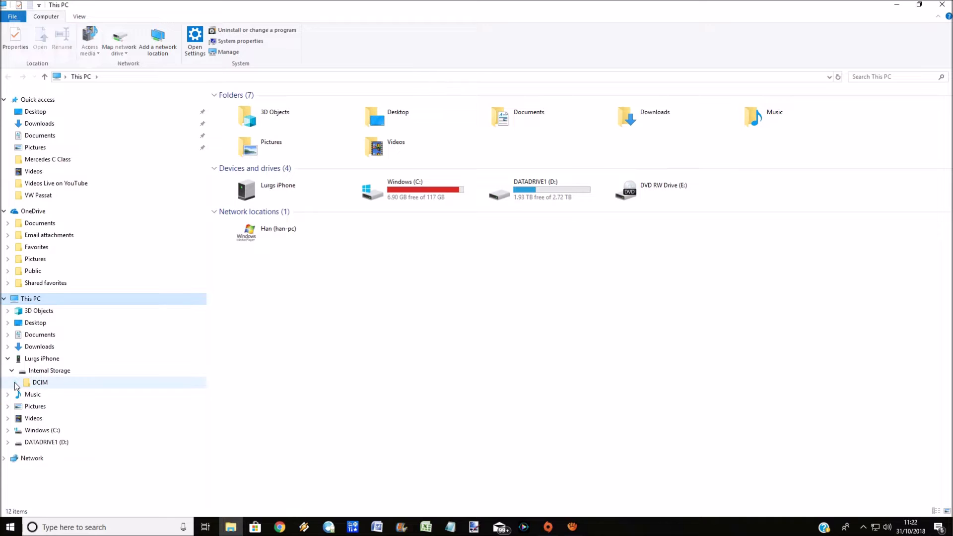
pyautogui.click(15, 382)
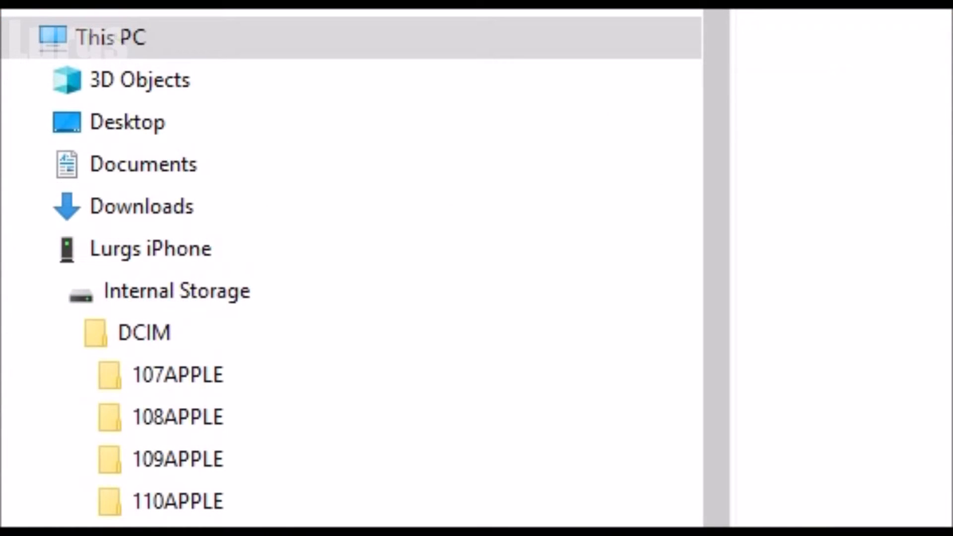
pyautogui.moveTo(823, 432)
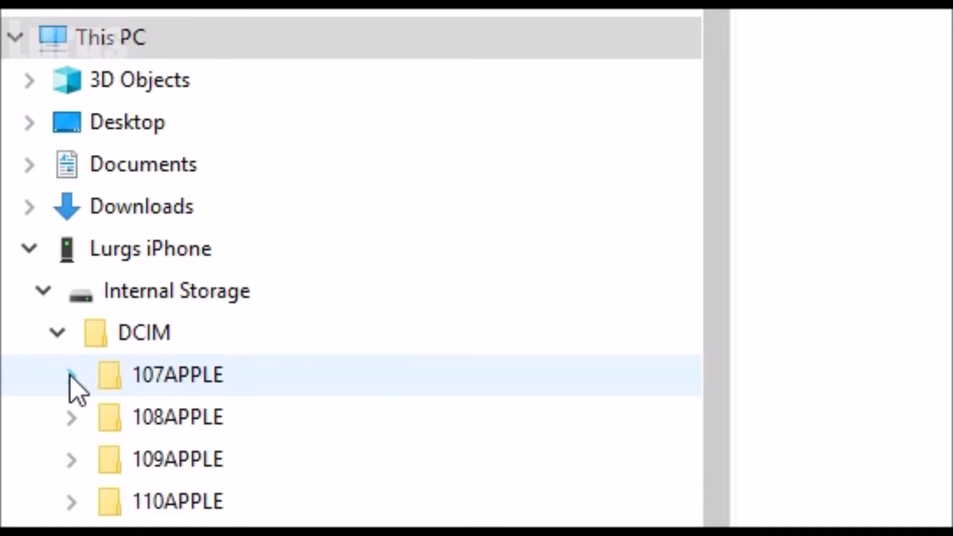
pyautogui.click(177, 501)
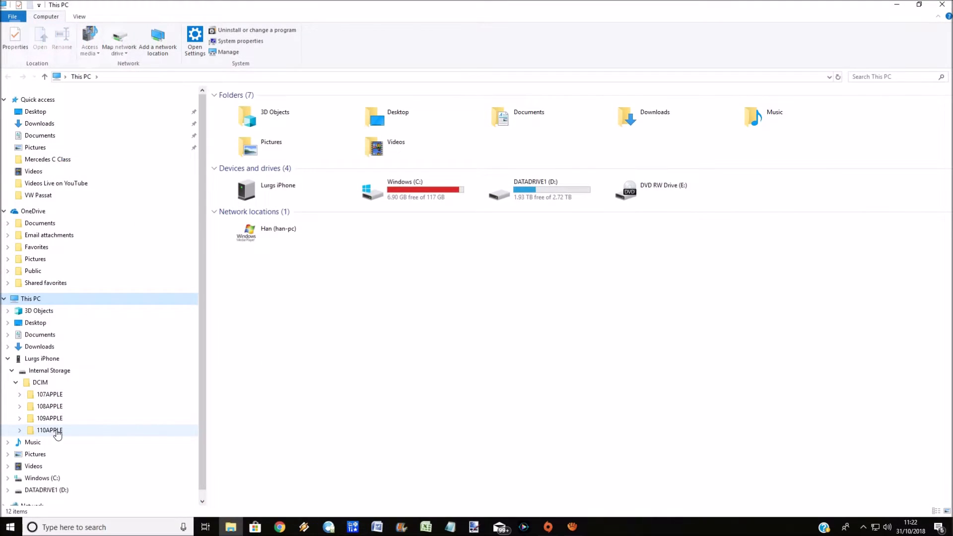
# Open the 110APPLE folder, check its view layout and select IMG_0055.MOV
pyautogui.doubleClick(50, 430)
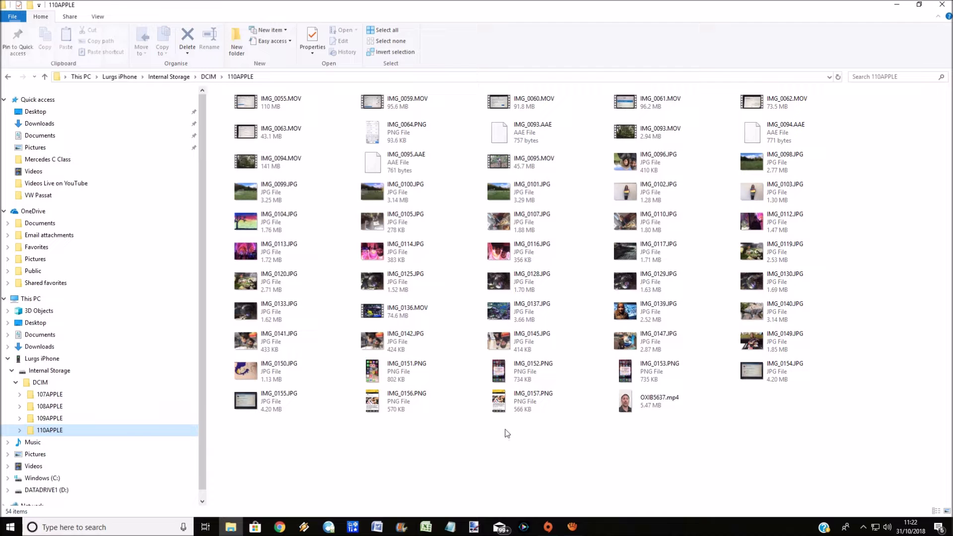
pyautogui.moveTo(498, 402)
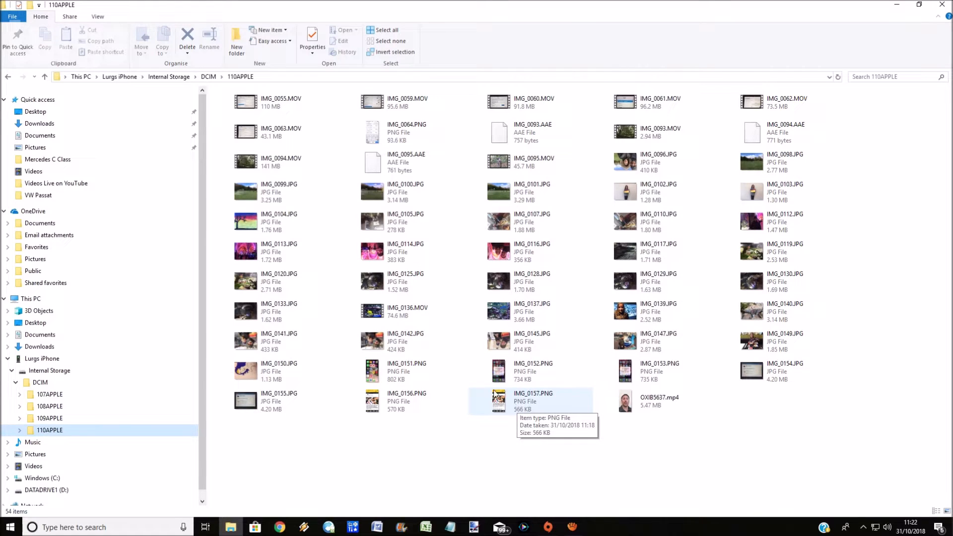
pyautogui.click(98, 16)
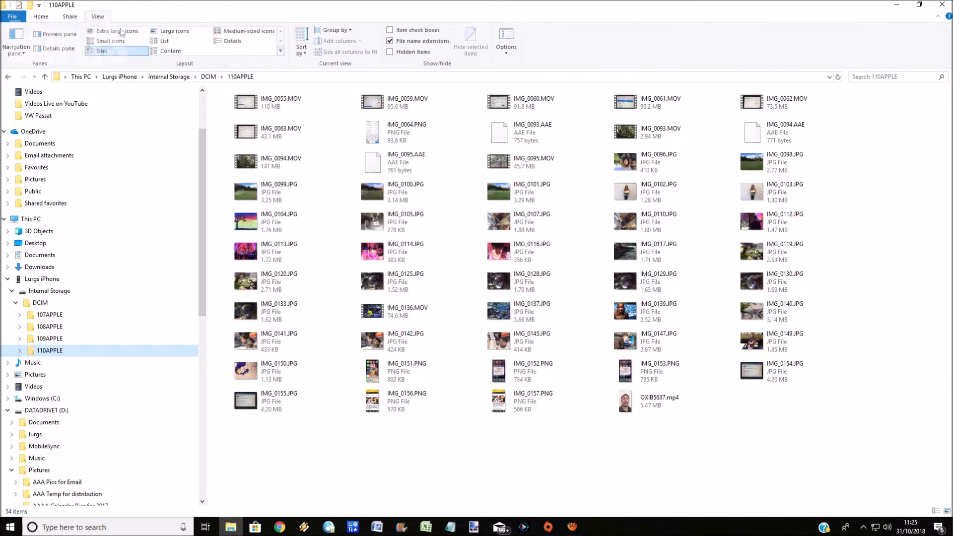
pyautogui.click(233, 41)
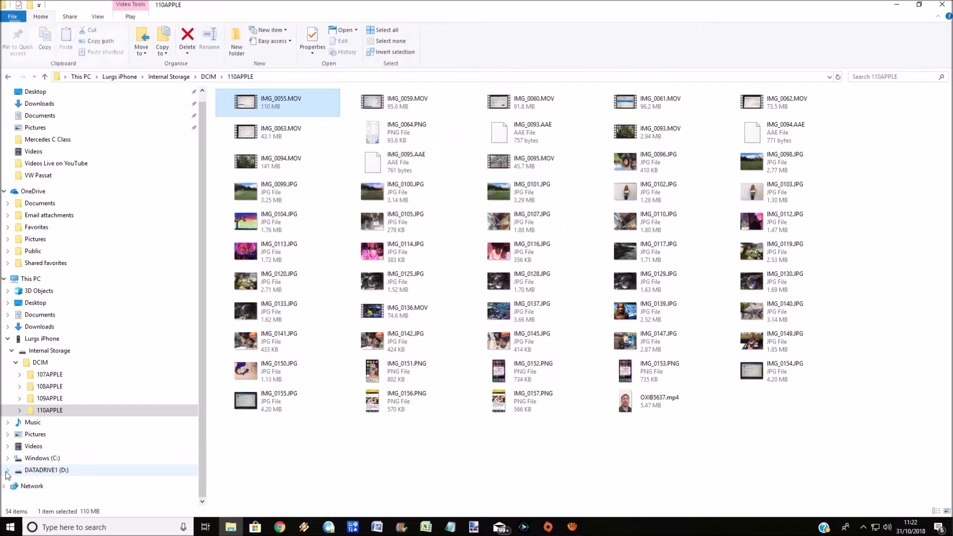
# Create a new folder inside D: Pictures and begin naming it 'iPhone Picture'
pyautogui.click(5, 470)
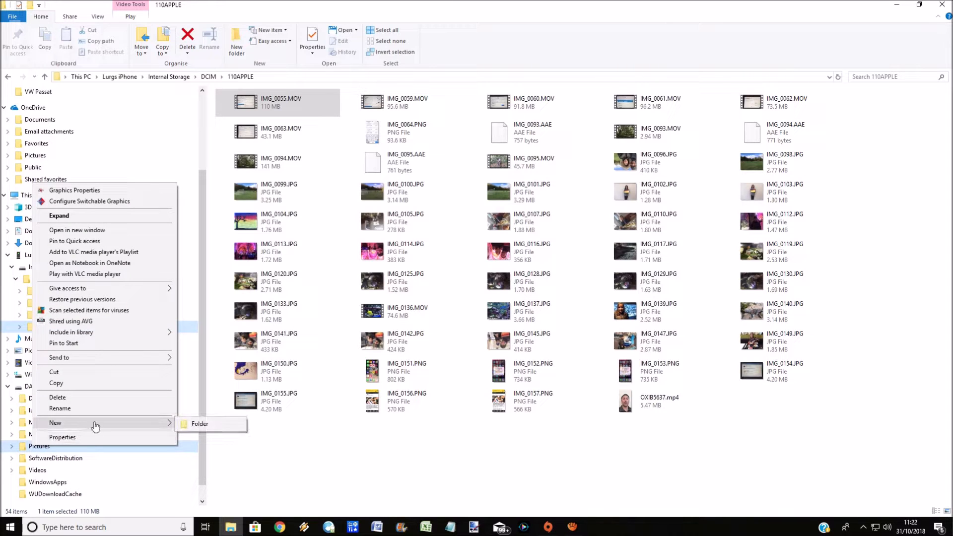
pyautogui.click(200, 423)
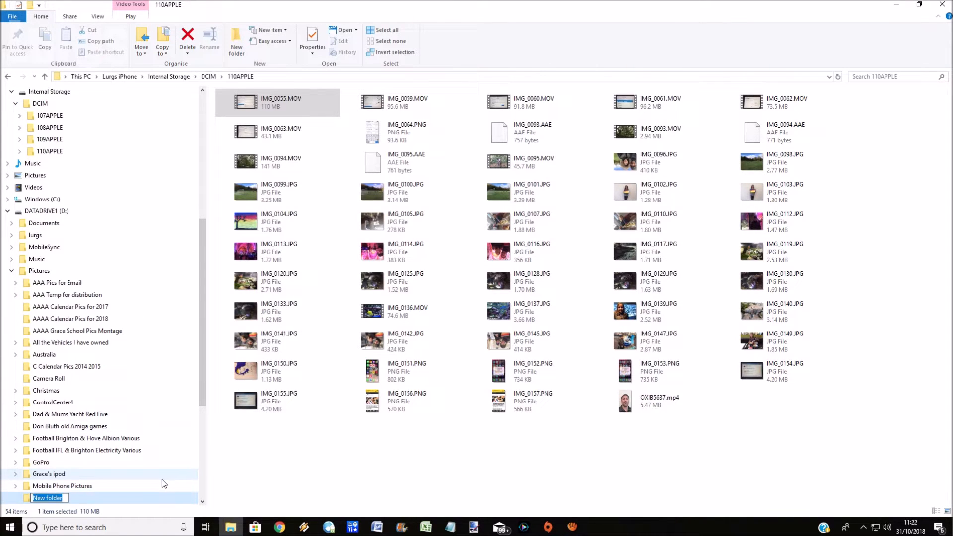
pyautogui.write('iPhone Picture')
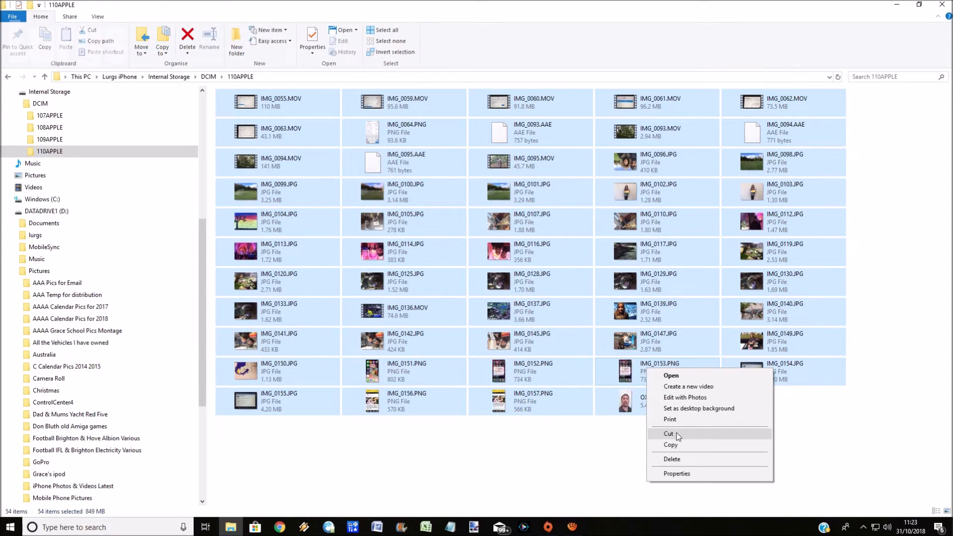
pyautogui.moveTo(671, 445)
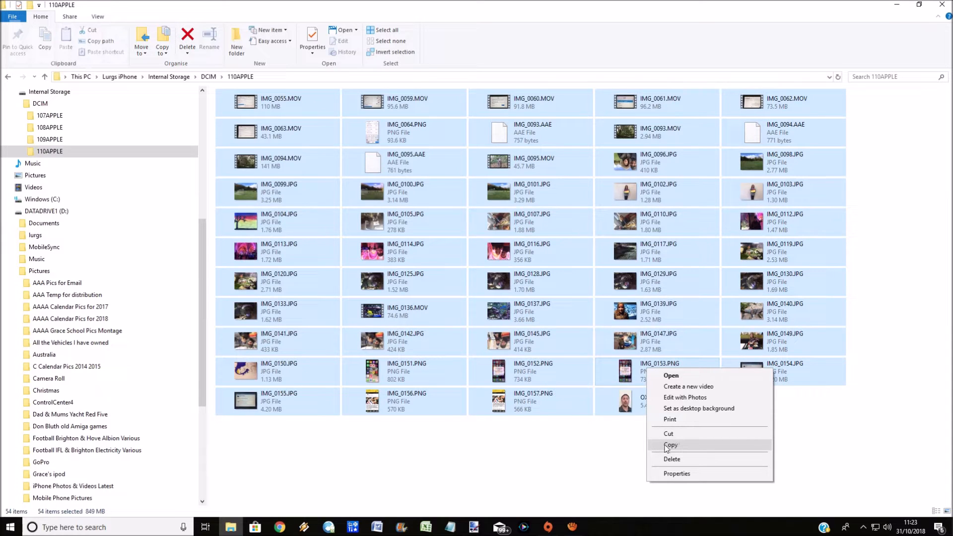
# Copy all 54 selected photos and videos from 110APPLE
pyautogui.click(671, 444)
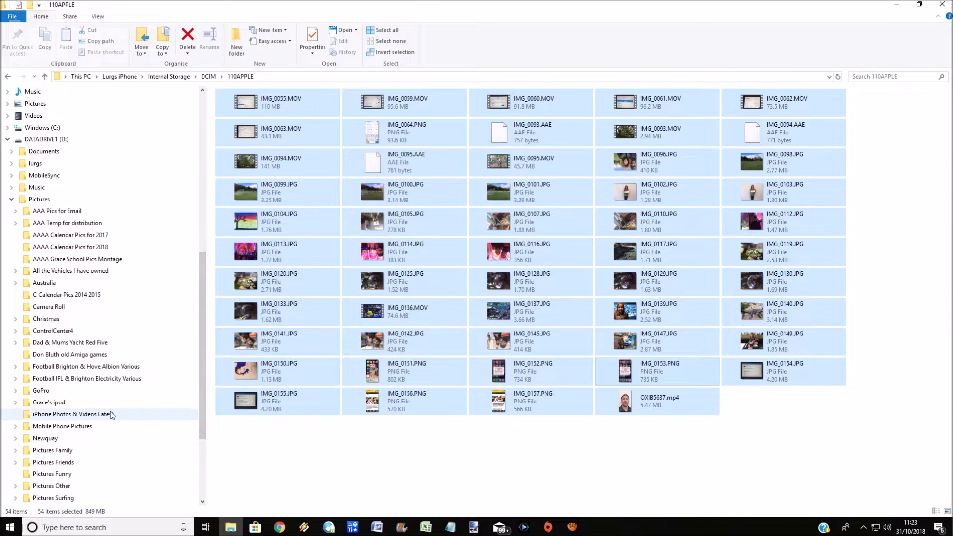
# Paste the copied files into the 'iPhone Photos & Videos Latest' folder
pyautogui.rightClick(73, 414)
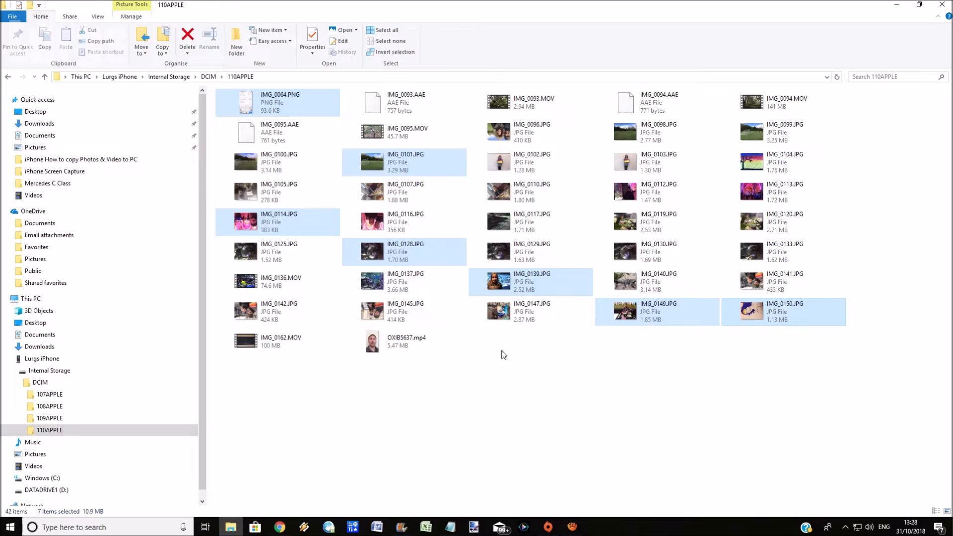
# Bring up file actions for the seven selected photos in 110APPLE
pyautogui.rightClick(532, 281)
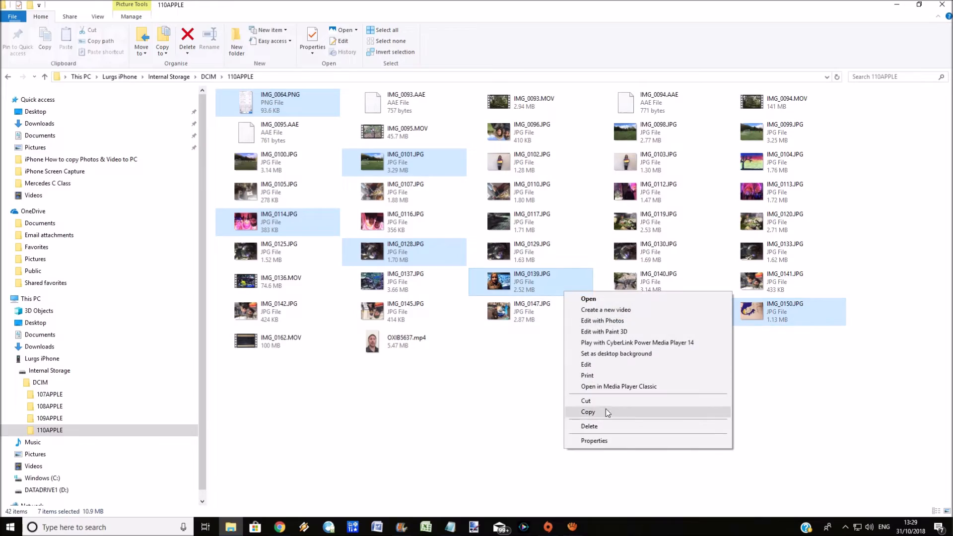